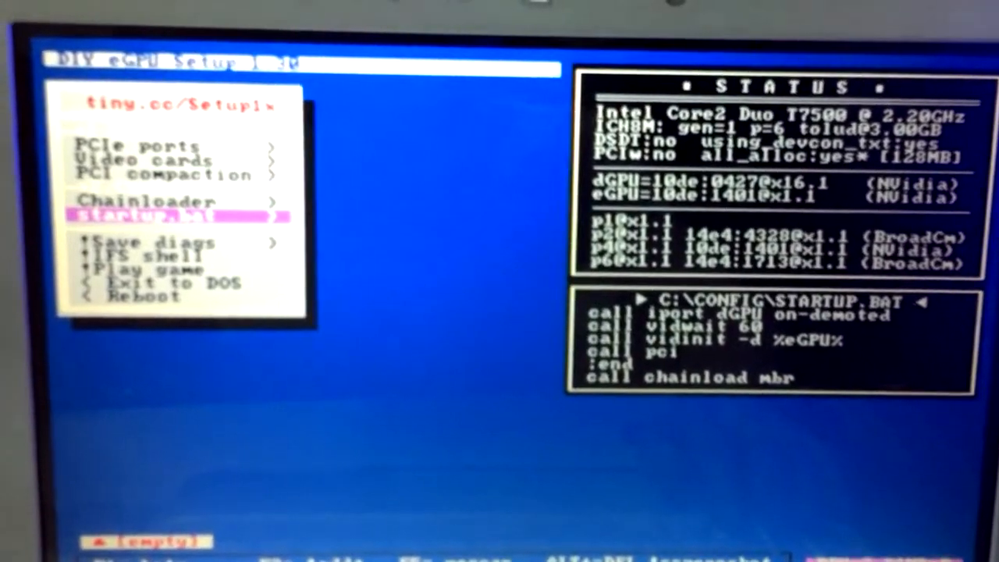
# Step: Reset startup.bat so it holds only ':end' and the chainload mbr2 call
pyautogui.click(180, 215)
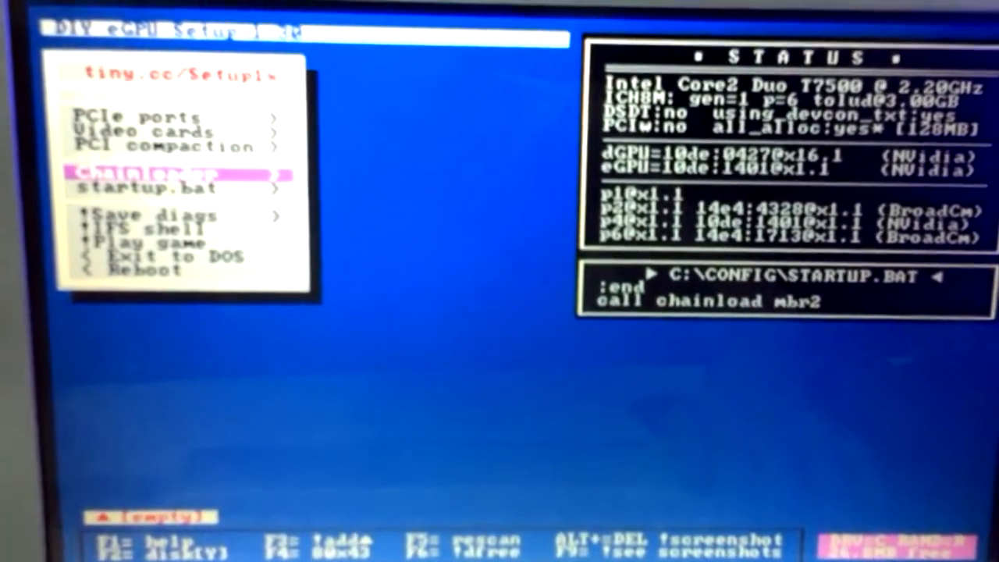
# Step: Set the chainload target to mbr so startup.bat ends with 'call chainload mbr'
pyautogui.click(179, 172)
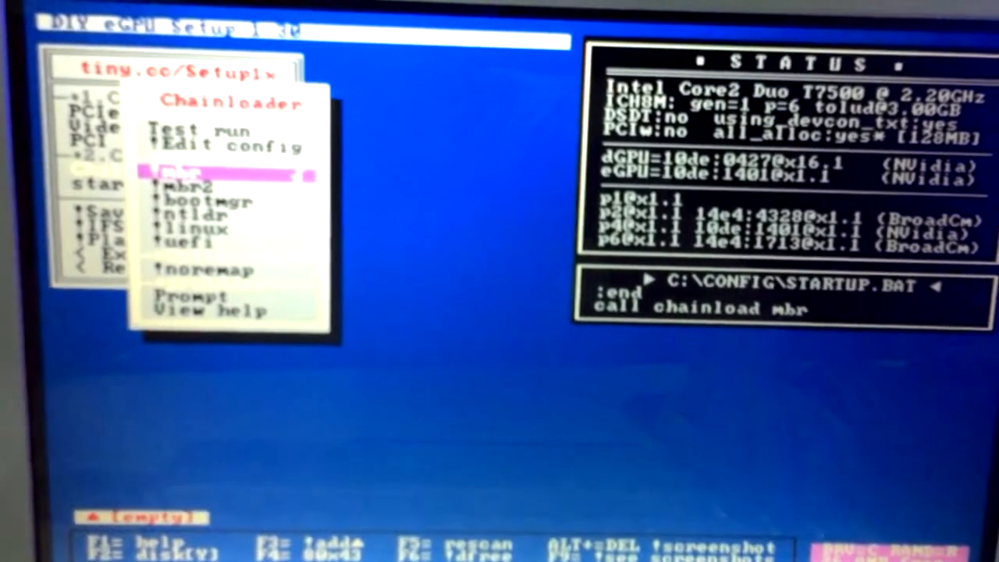
pyautogui.press('Escape')
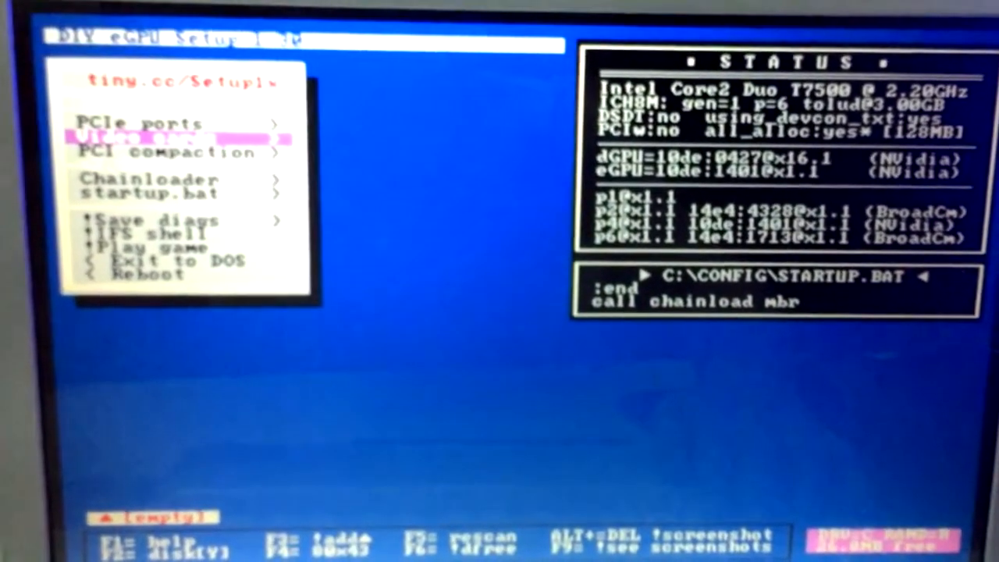
# Step: Set the dGPU to on-demoted, adding 'call iport dGPU on-demoted' to startup.bat
pyautogui.click(156, 137)
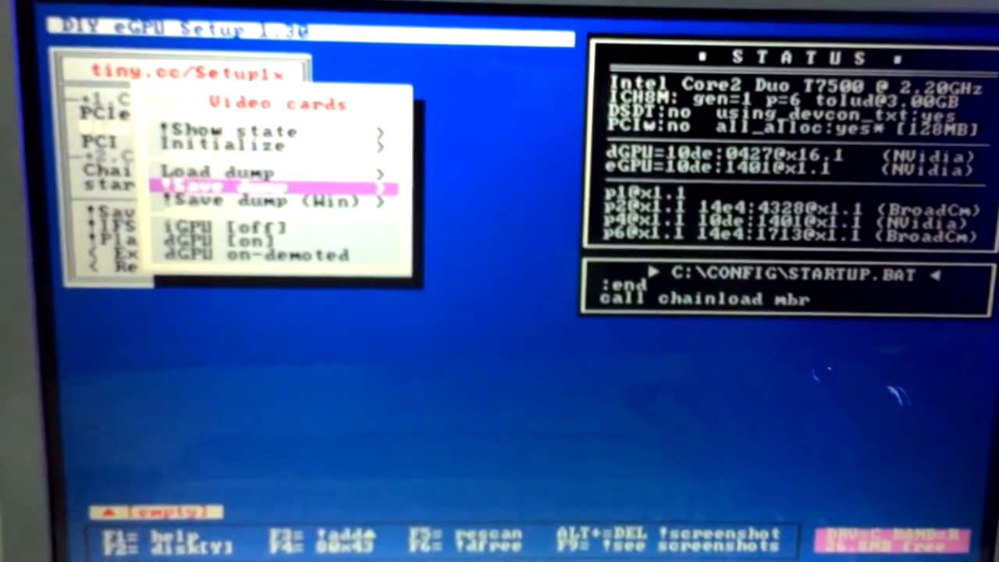
pyautogui.press('down')
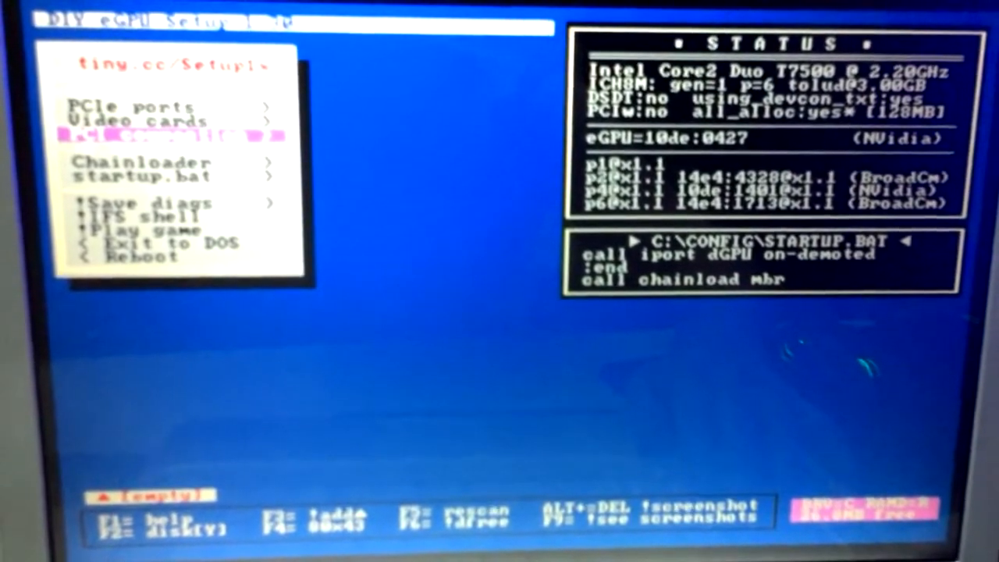
# Step: Run PCI compaction with endpoint 56.25GB, adding vidwait 60, vidinit -d %eGPU% and call pci
pyautogui.click(172, 134)
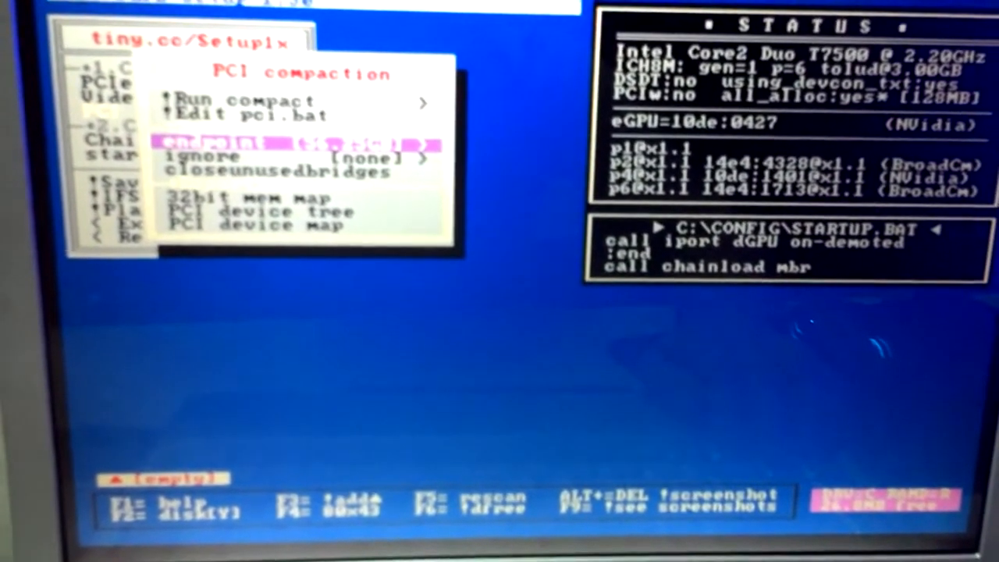
pyautogui.press('up')
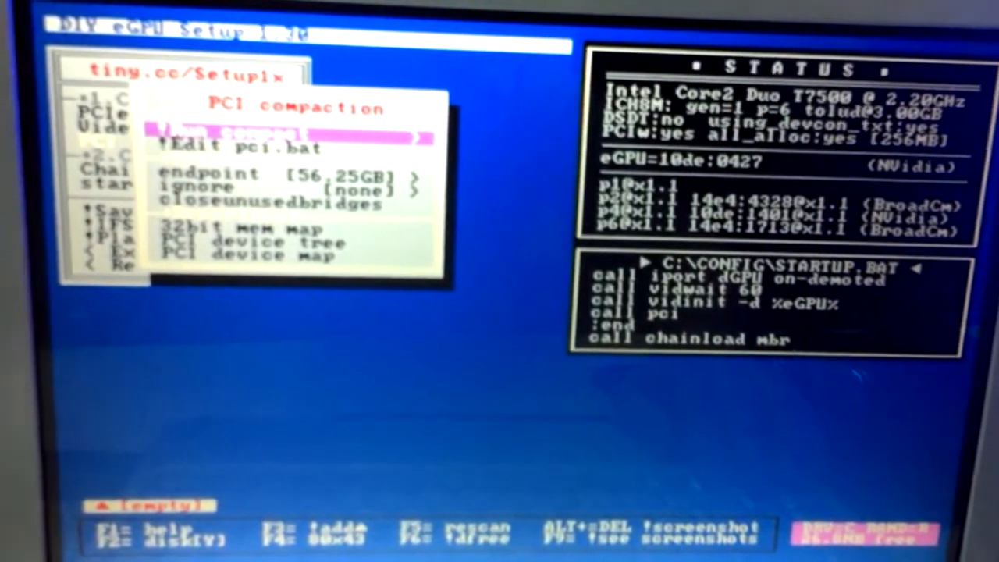
pyautogui.press('Escape')
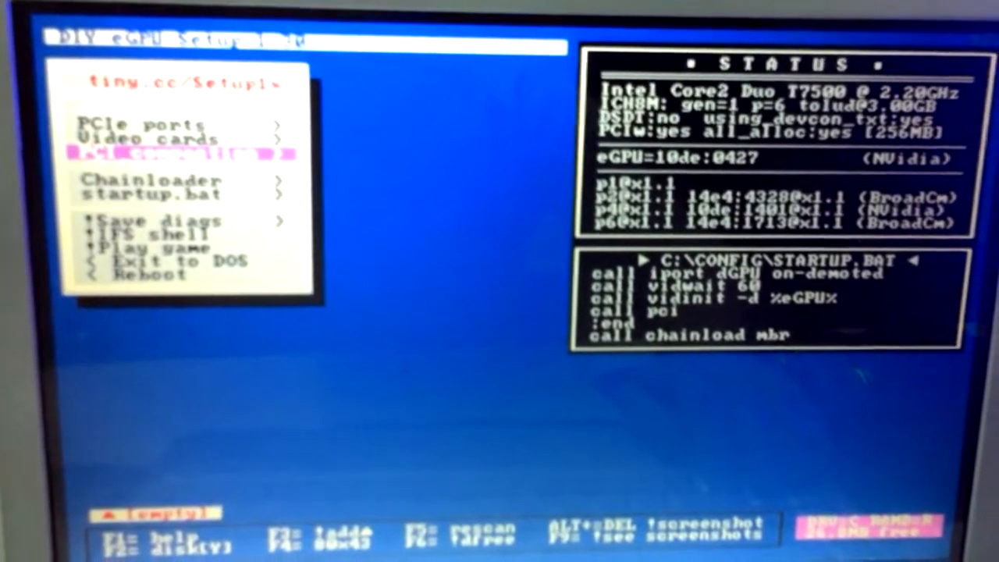
# Step: Bring up the Chainloader options with Test run highlighted
pyautogui.press('down')
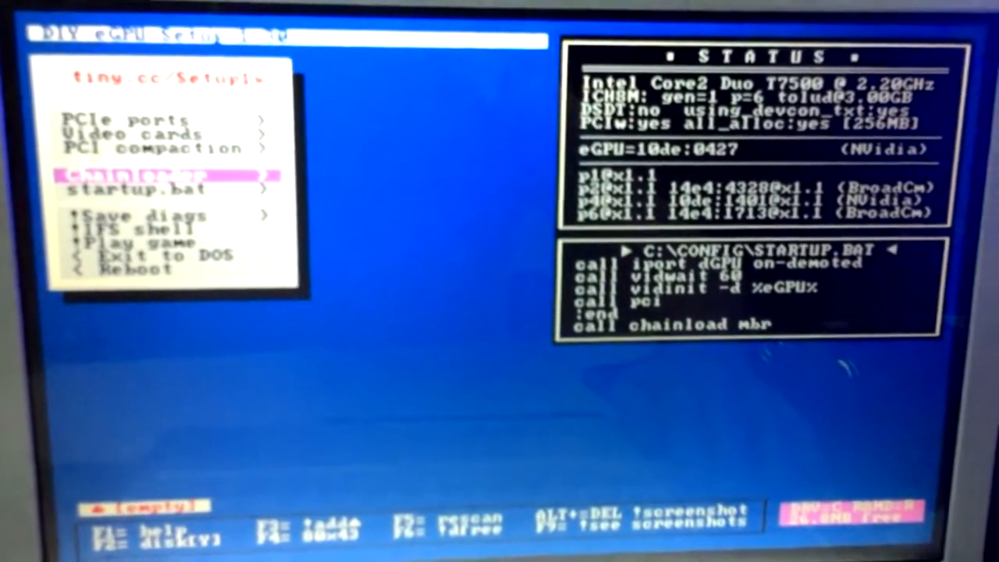
pyautogui.click(168, 175)
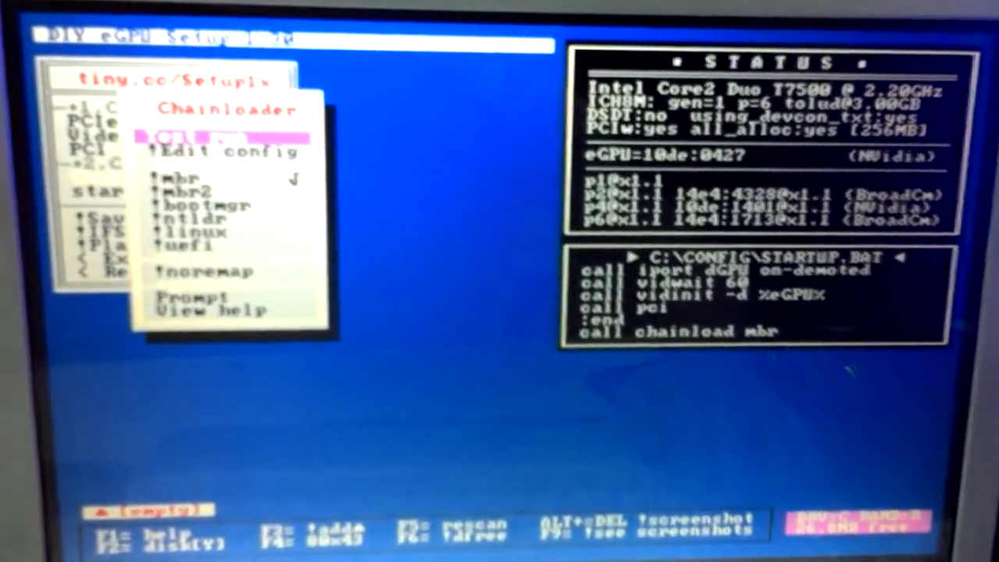